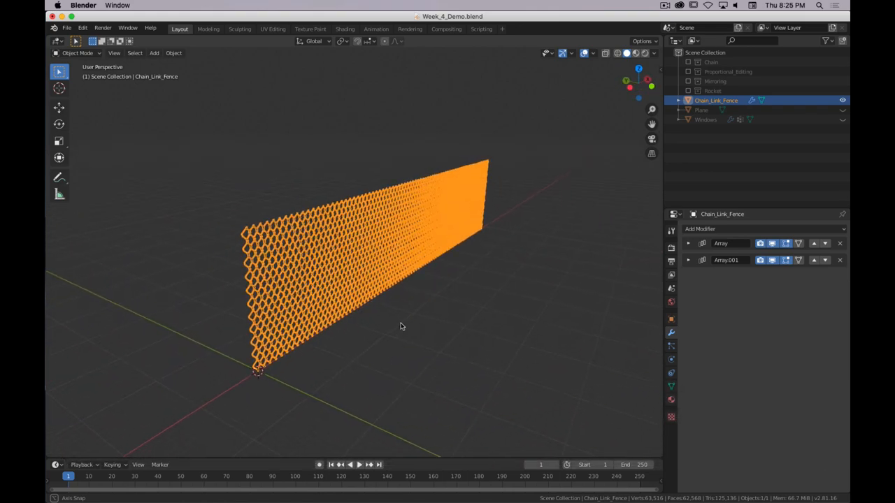
# Step: Orbit toward the fence and add a Lattice object with a 12.7 m radius
pyautogui.moveTo(402, 327); pyautogui.dragTo(350, 341)
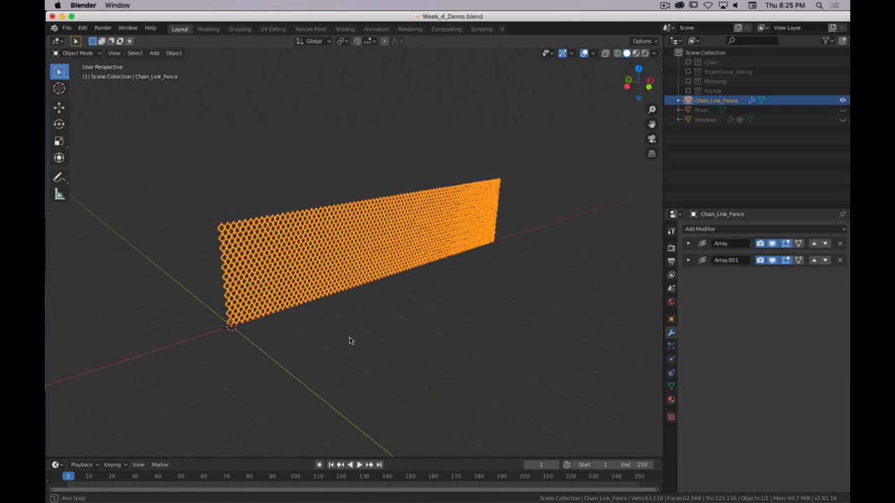
pyautogui.moveTo(349, 341); pyautogui.dragTo(280, 323)
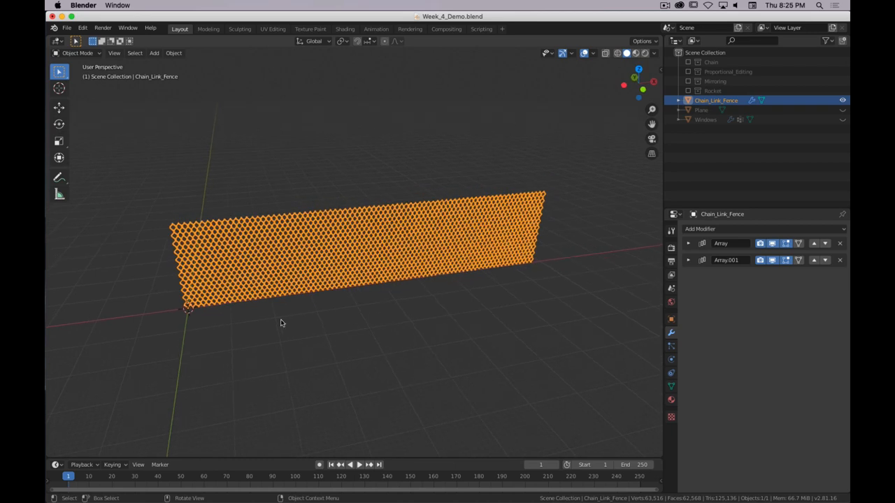
pyautogui.press('shift+a')
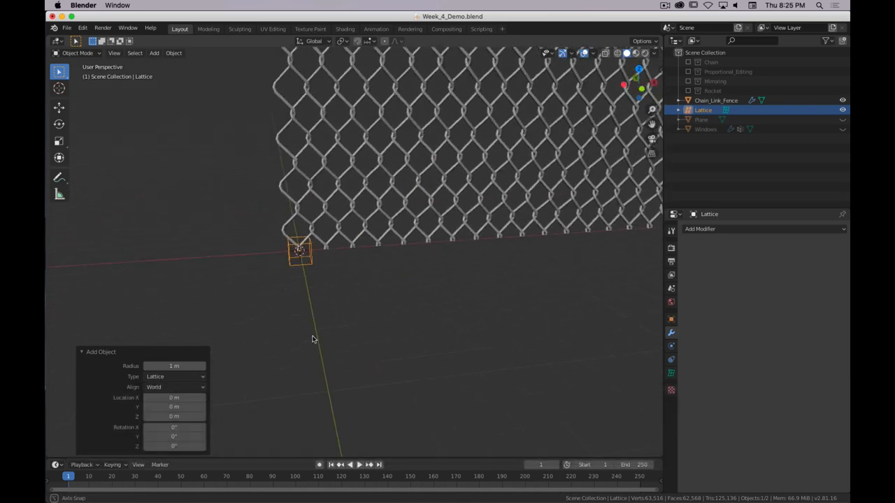
pyautogui.moveTo(173, 365); pyautogui.dragTo(209, 365)
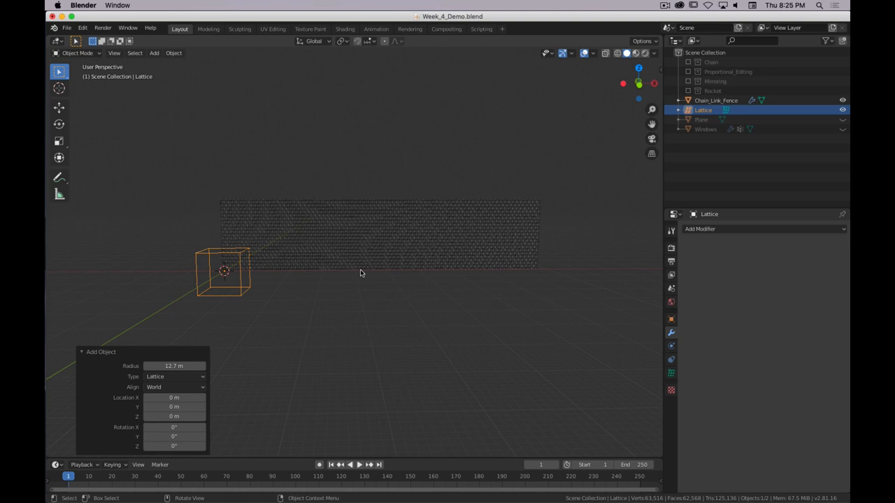
pyautogui.moveTo(243, 284)
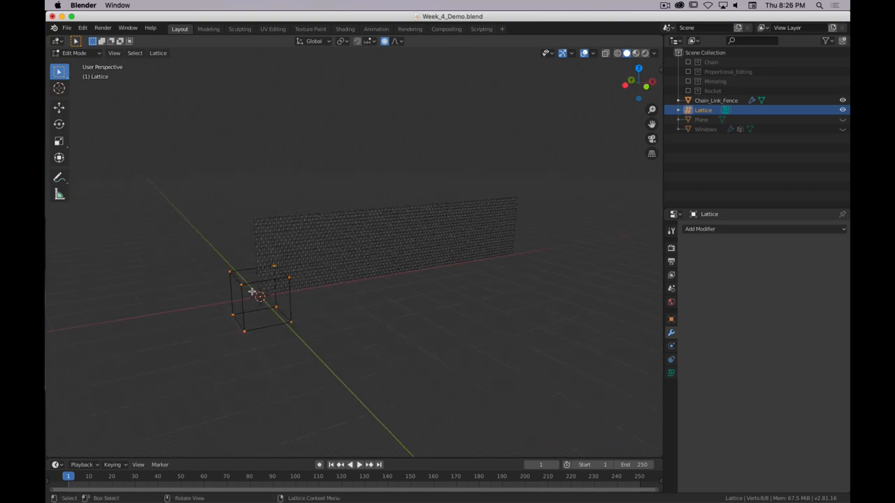
# Step: Move the lattice points over the fence and stretch them along X and Z
pyautogui.rightClick(255, 291)
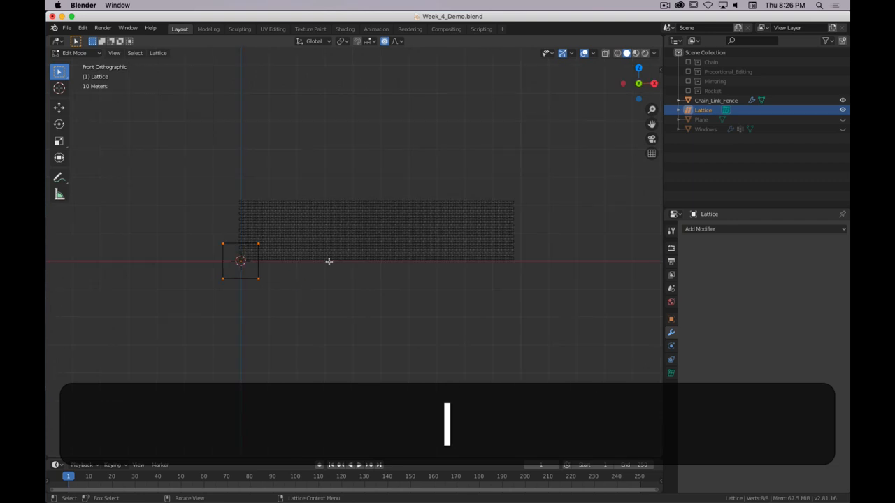
pyautogui.press('g')
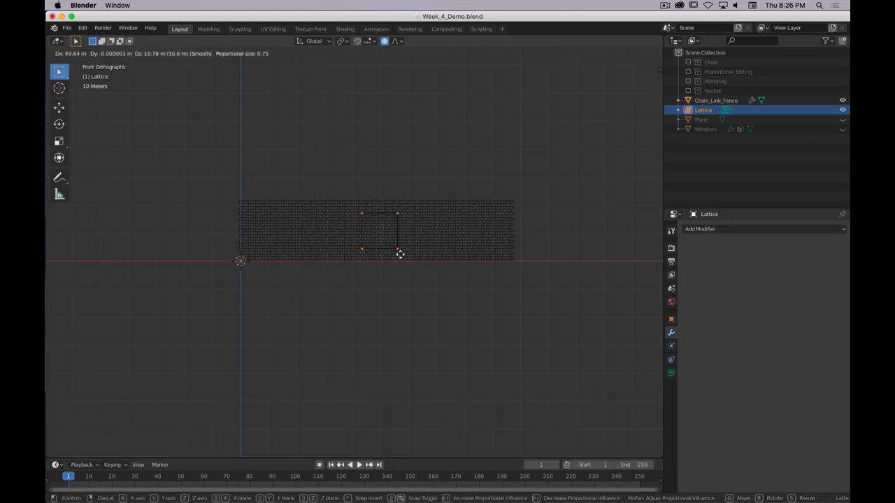
pyautogui.press('x')
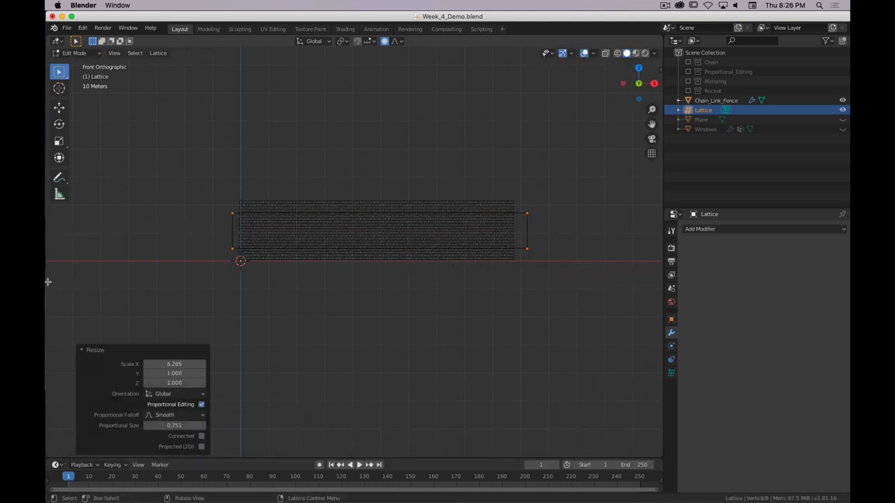
pyautogui.press('g')
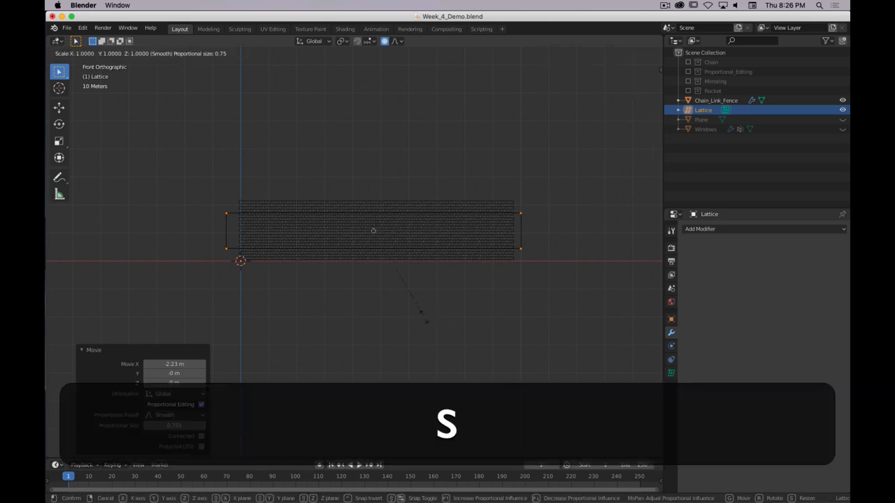
pyautogui.press('z')
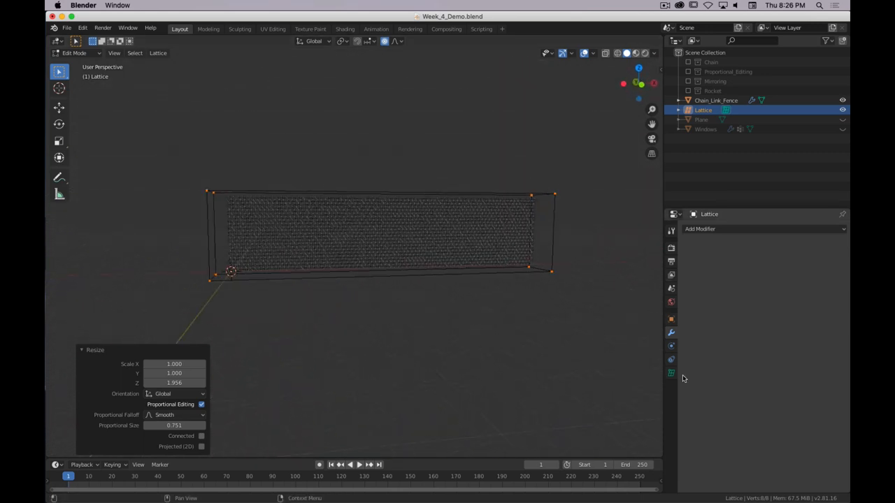
# Step: Set lattice Resolution U 7, V 2, W 5 and leave Edit Mode
pyautogui.click(671, 374)
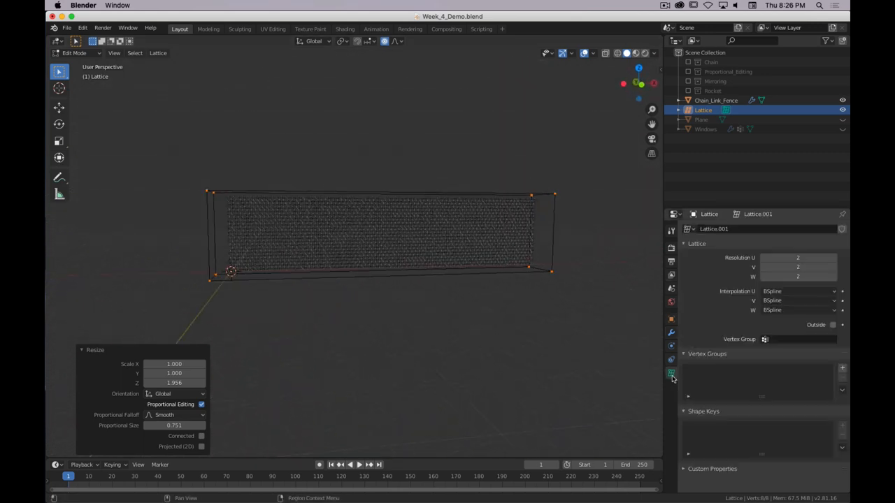
pyautogui.moveTo(671, 374)
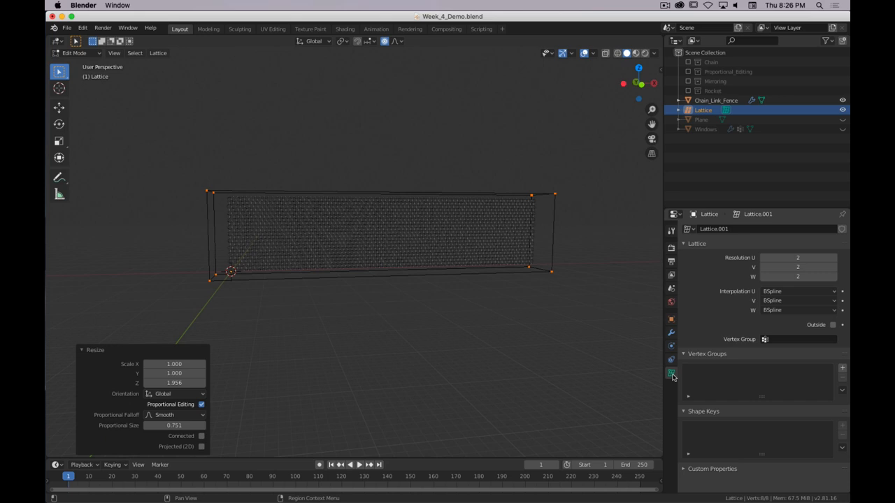
pyautogui.moveTo(752, 272)
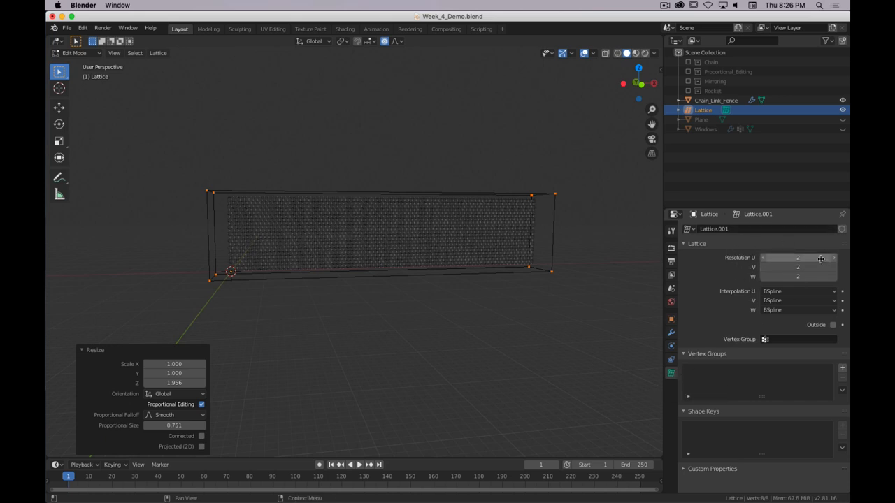
pyautogui.moveTo(745, 264)
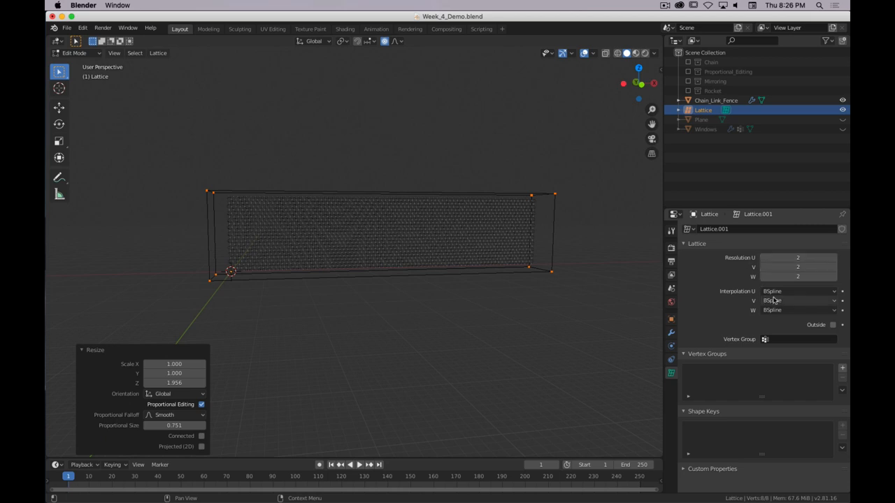
pyautogui.click(834, 257)
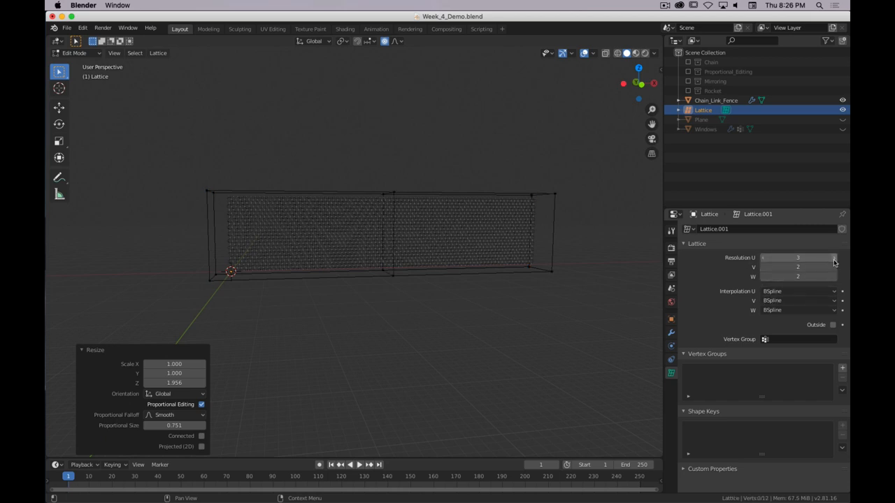
pyautogui.click(832, 258)
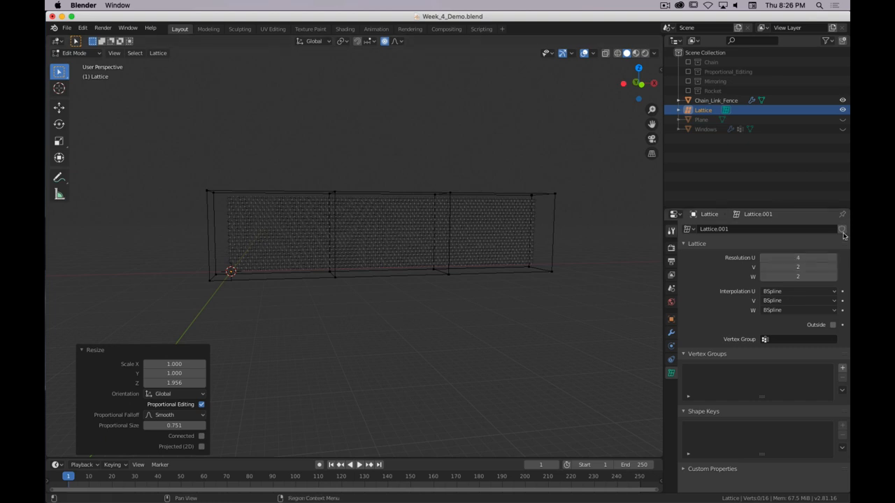
pyautogui.click(832, 258)
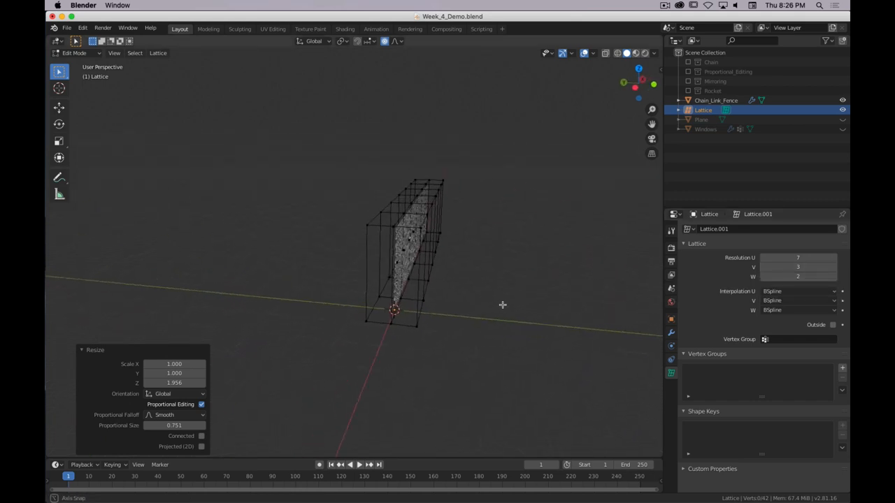
pyautogui.click(797, 267)
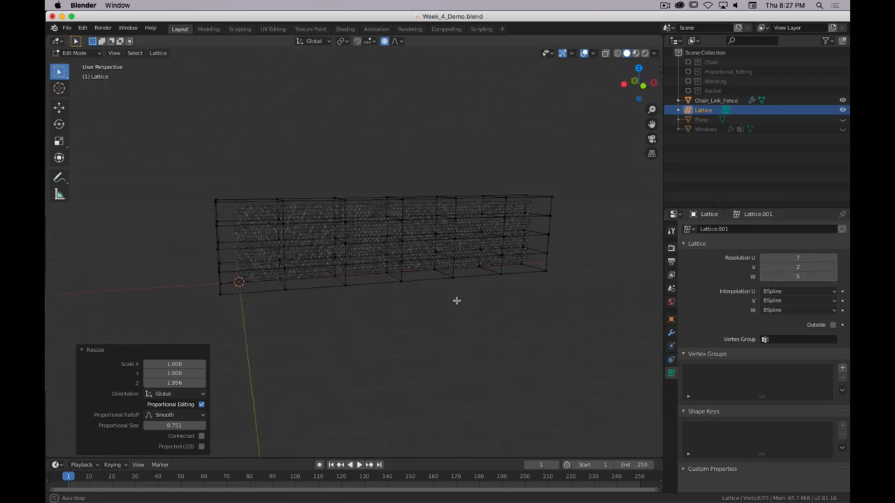
pyautogui.press('Tab')
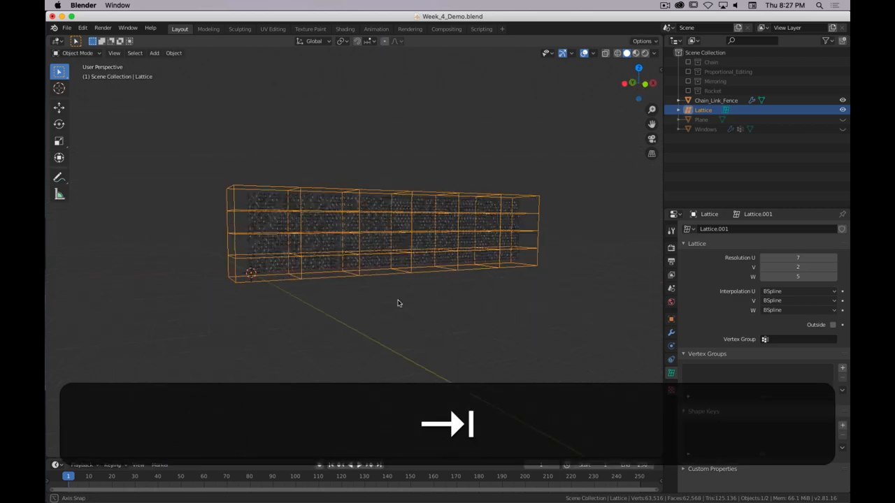
# Step: On Chain_Link_Fence, re-enable the array's viewport display and set the Lattice modifier Object to Lattice
pyautogui.click(716, 100)
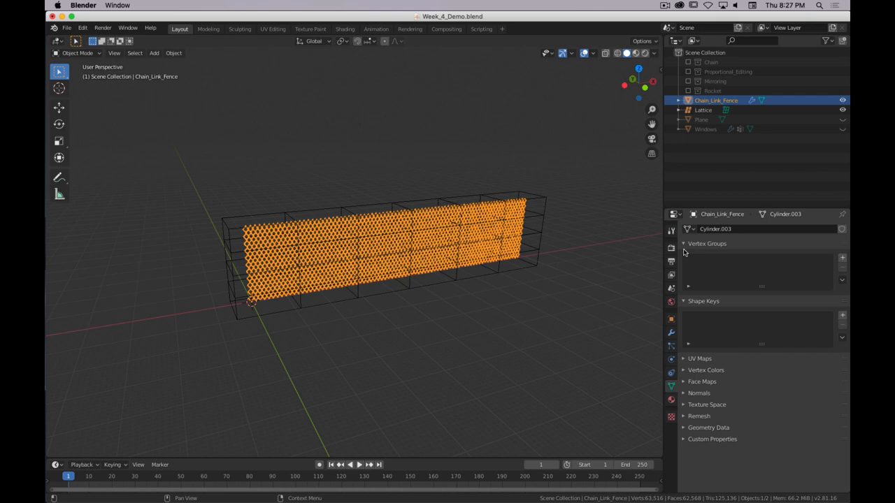
pyautogui.click(670, 333)
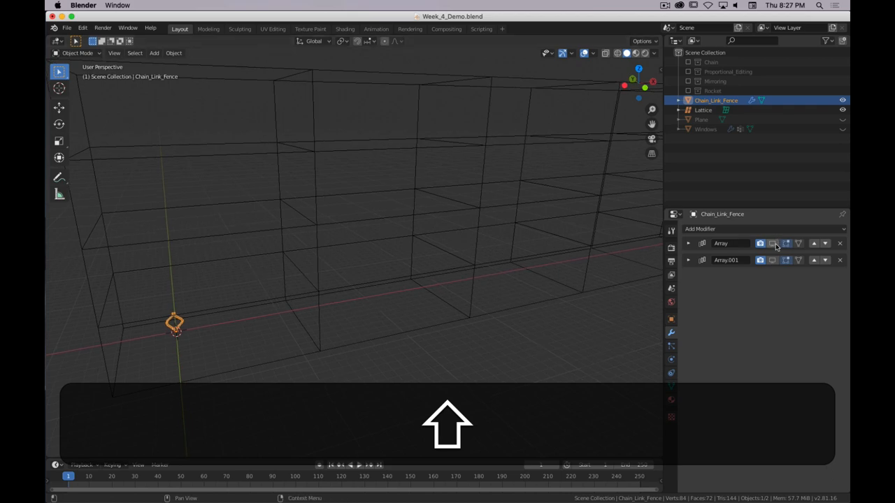
pyautogui.click(773, 243)
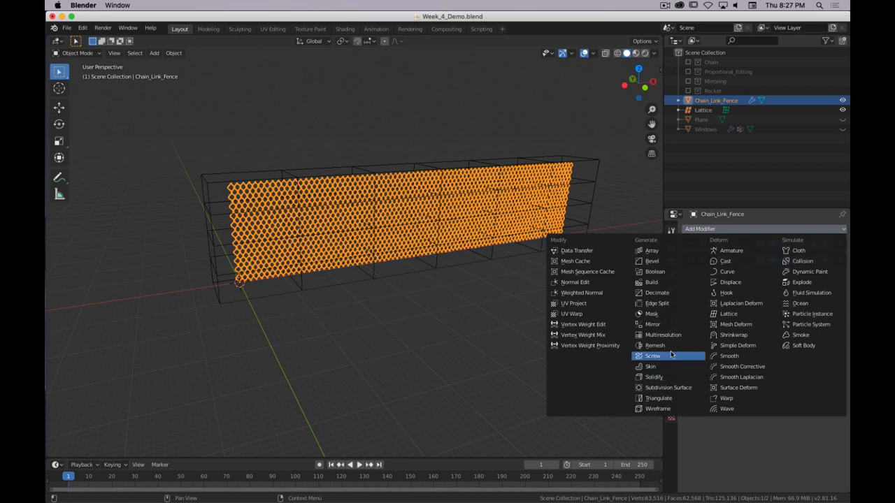
pyautogui.moveTo(730, 250)
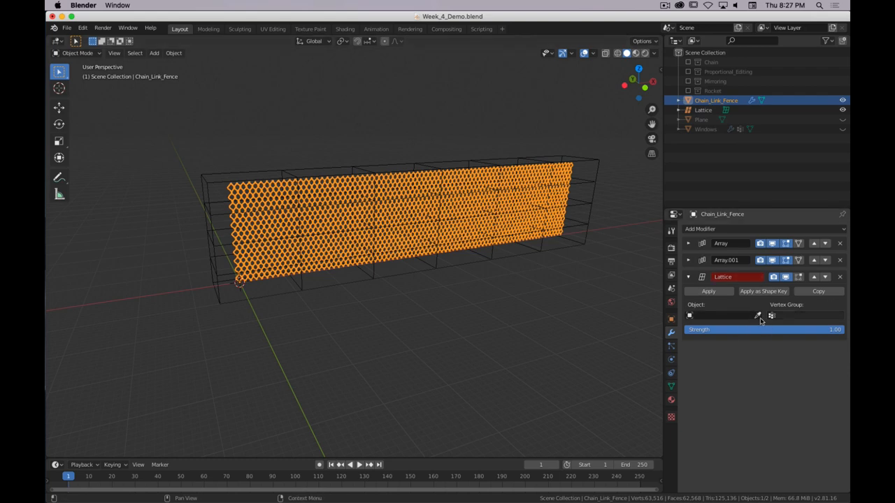
pyautogui.click(723, 315)
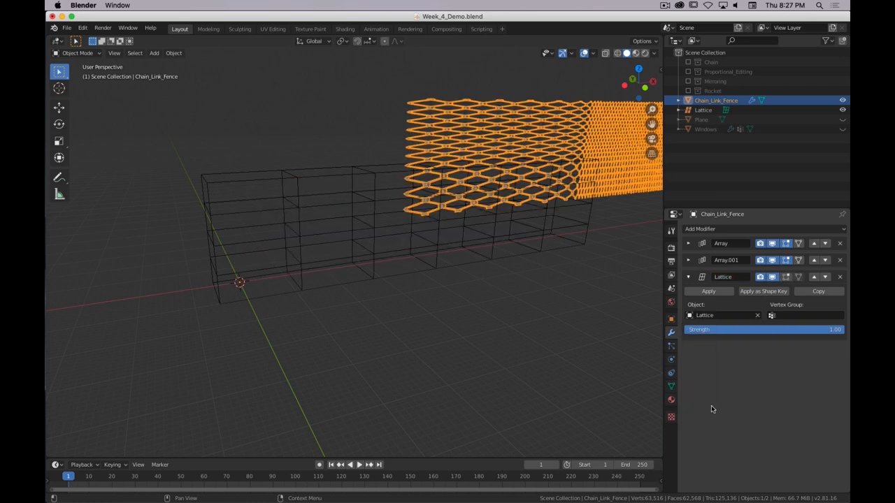
pyautogui.moveTo(510, 294)
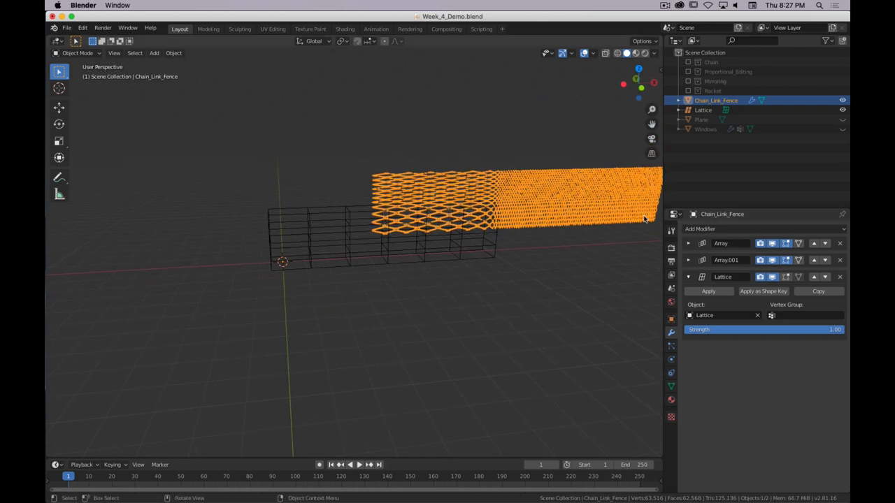
# Step: With the sidebar shown, select the Lattice, clear its scale and centre it on the fence
pyautogui.press('n')
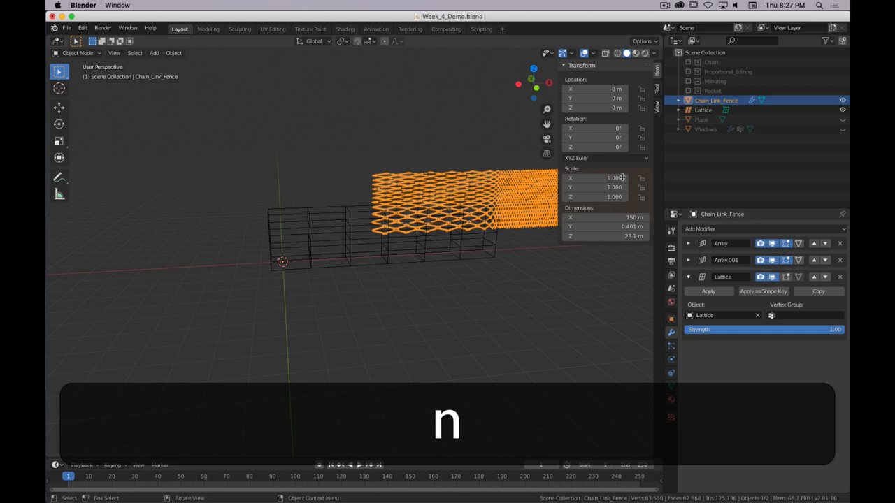
pyautogui.press('Tab')
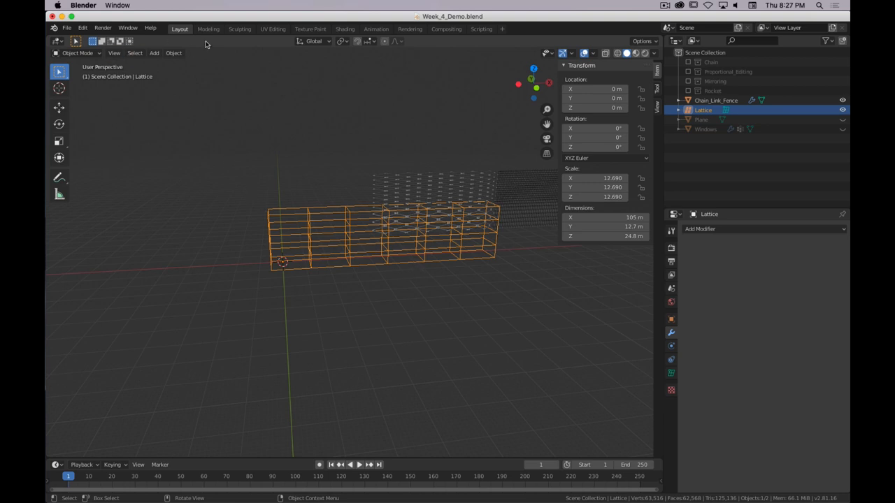
pyautogui.click(173, 52)
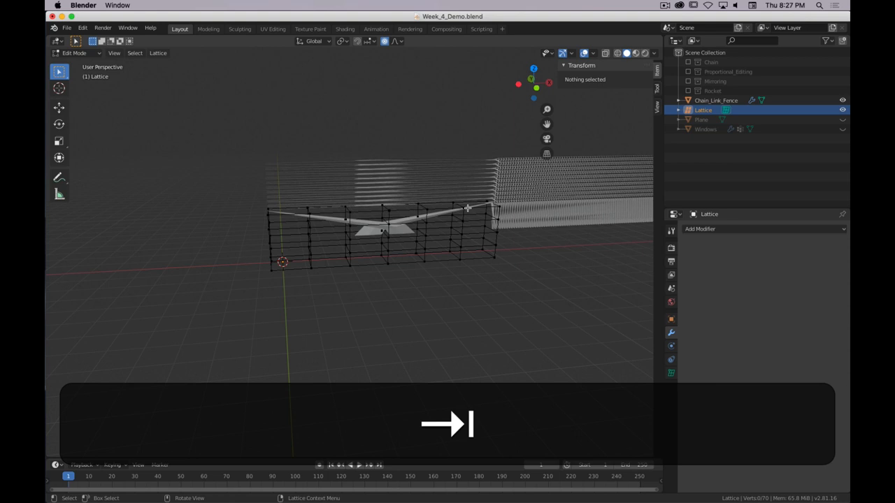
pyautogui.press('Tab')
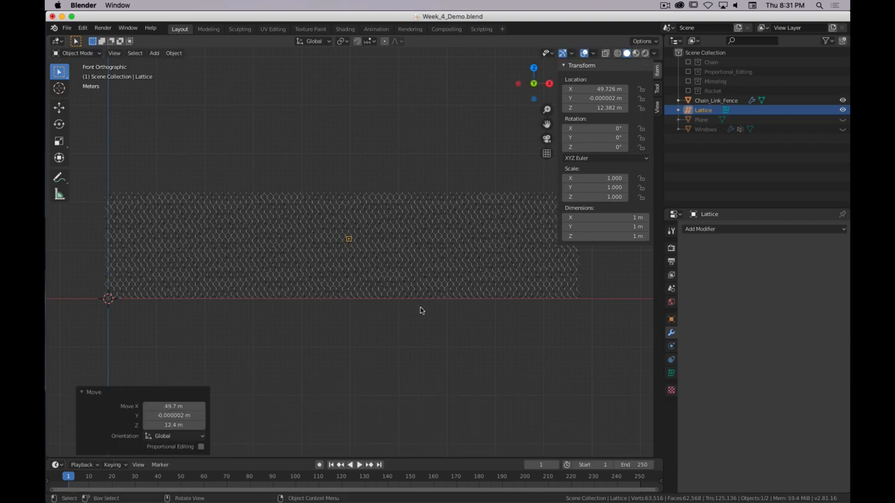
# Step: Scale the lattice to about 100 m along X and 24 m along Z
pyautogui.press('s')
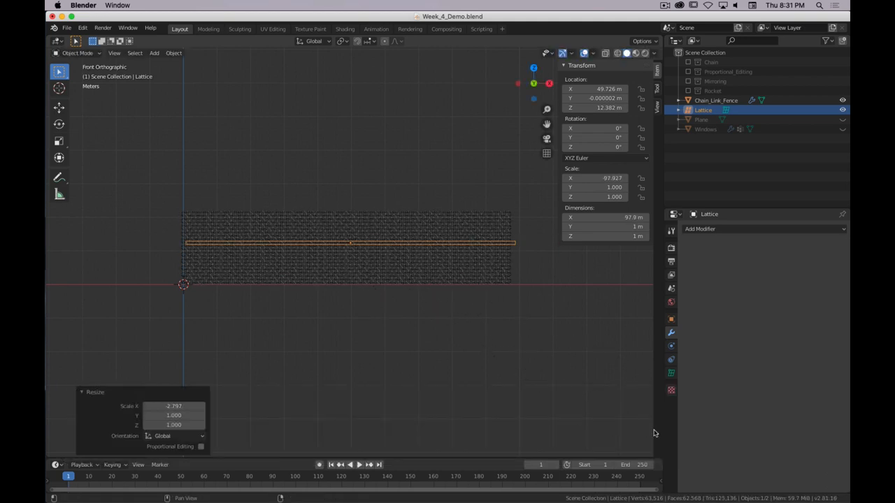
pyautogui.press('x')
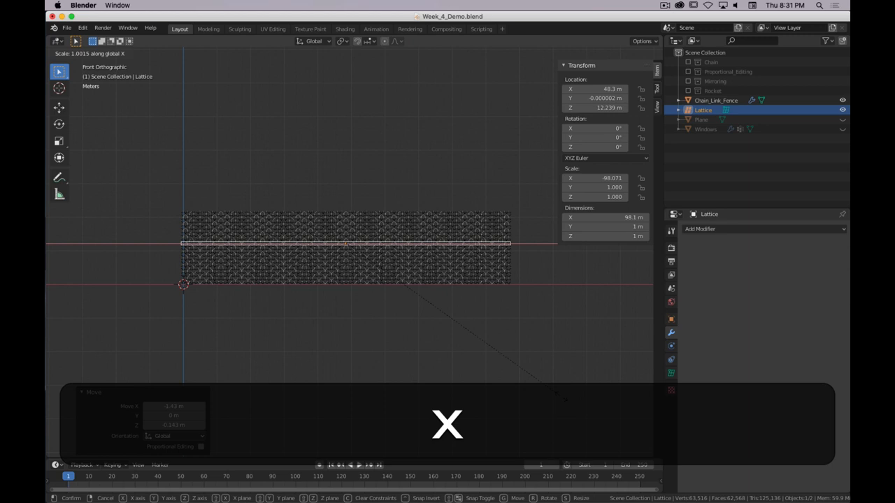
pyautogui.press('z')
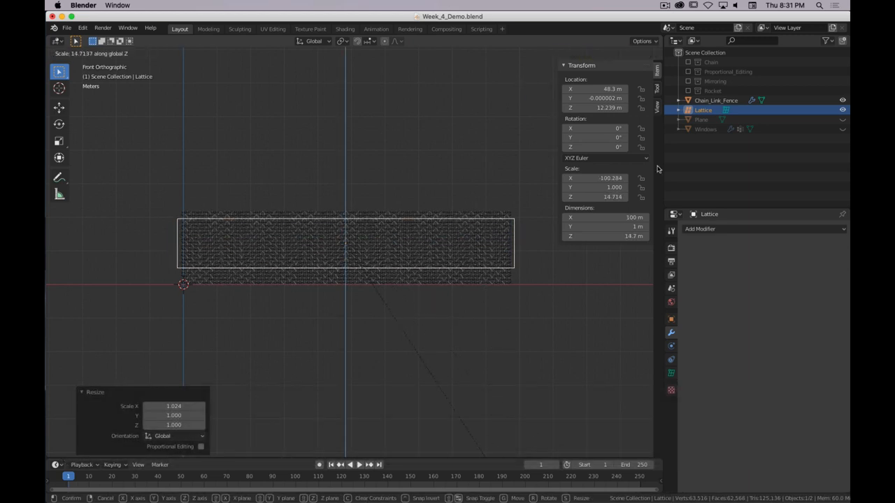
pyautogui.press('x')
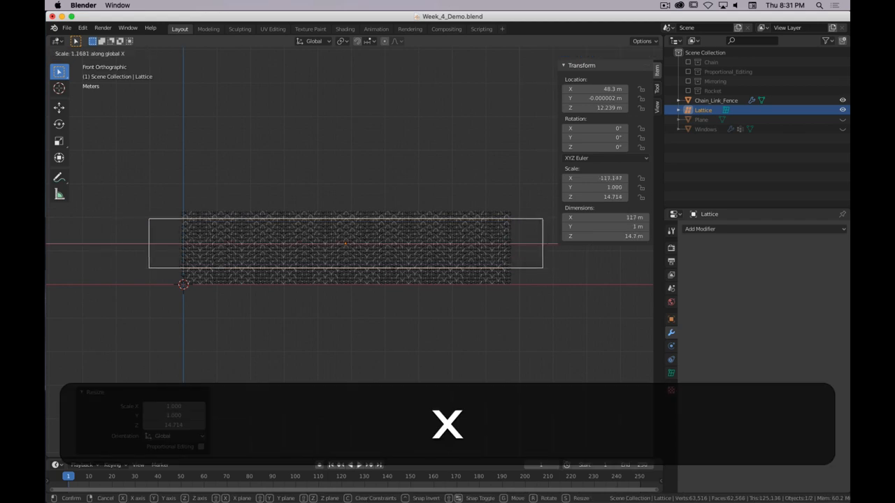
pyautogui.press('z')
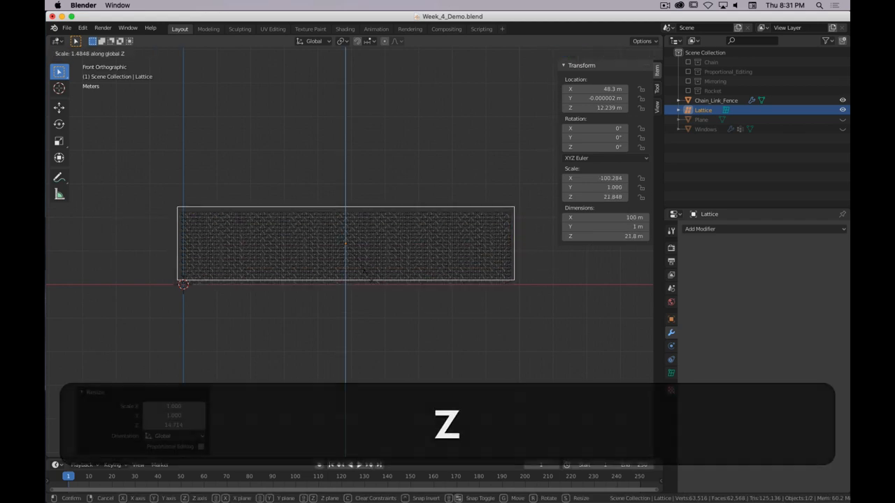
pyautogui.moveTo(369, 280)
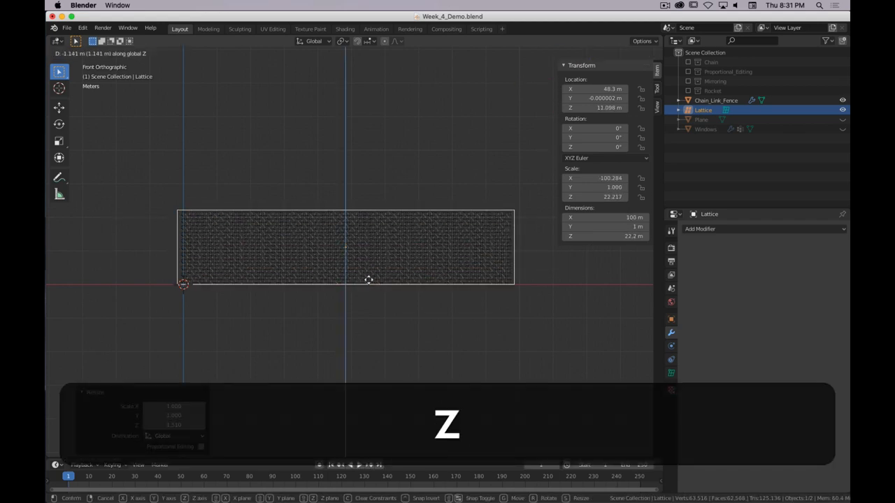
pyautogui.moveTo(371, 287)
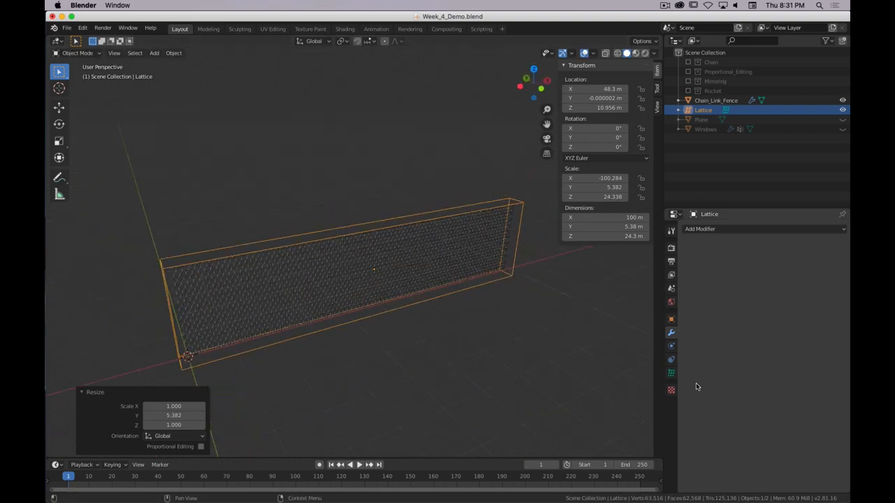
# Step: Set the lattice Resolution U to 7 and W to 5, then select the fence
pyautogui.click(670, 374)
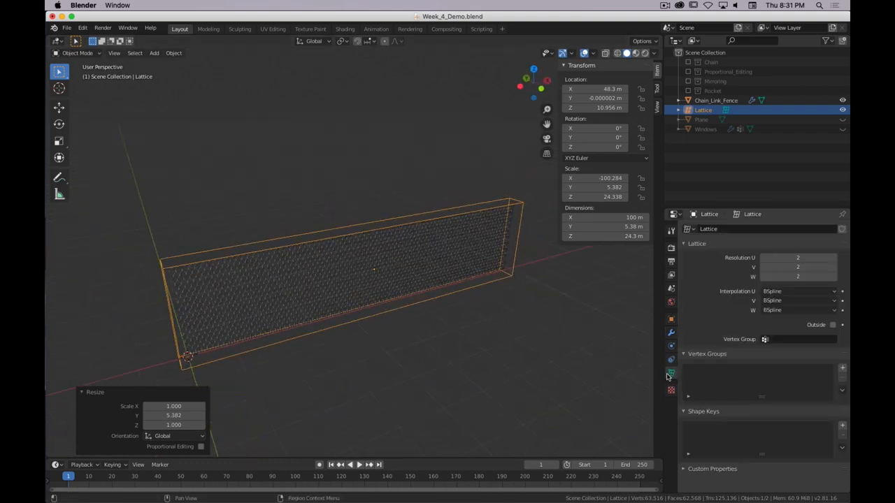
pyautogui.click(835, 258)
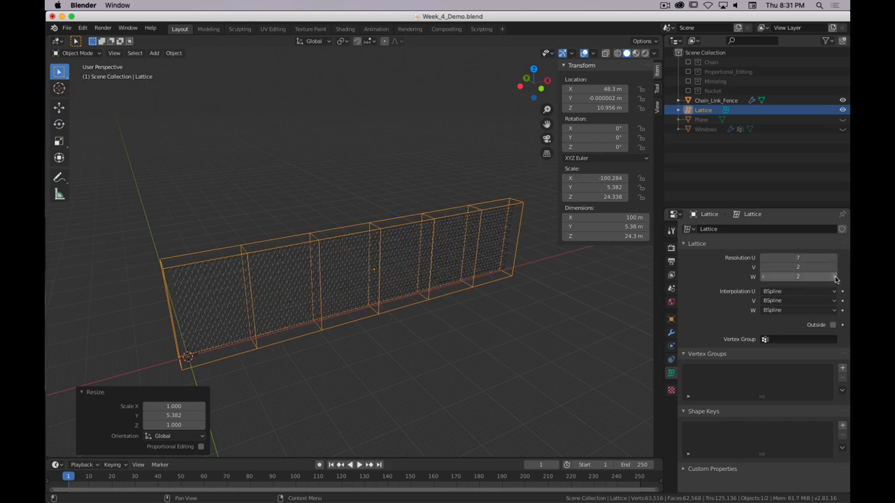
pyautogui.click(797, 277)
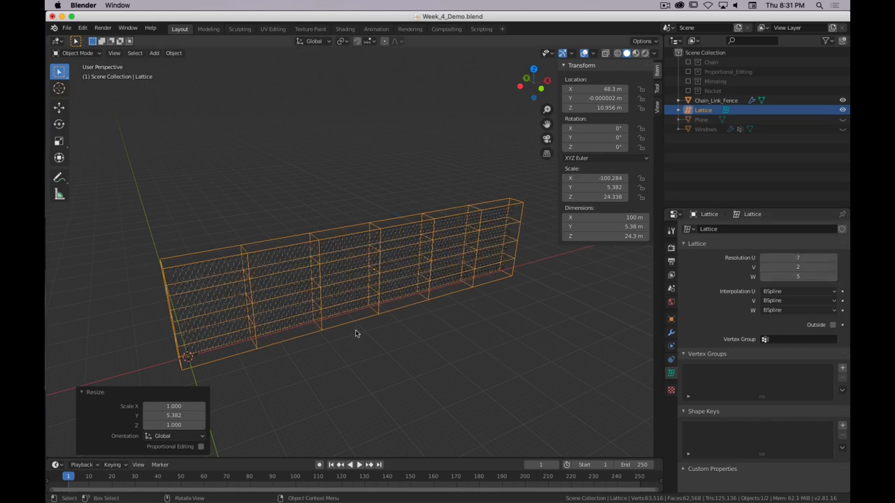
pyautogui.click(716, 100)
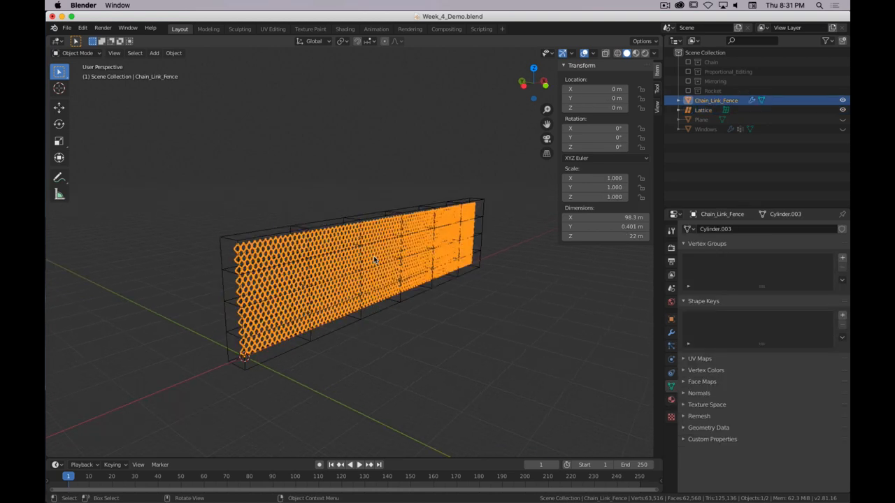
# Step: Add a Lattice deform modifier in the fence's Modifier properties
pyautogui.click(671, 332)
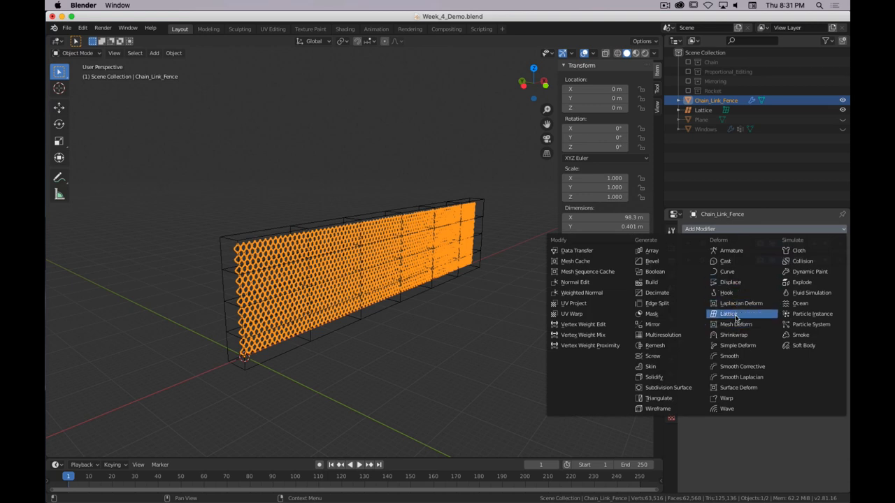
pyautogui.click(728, 313)
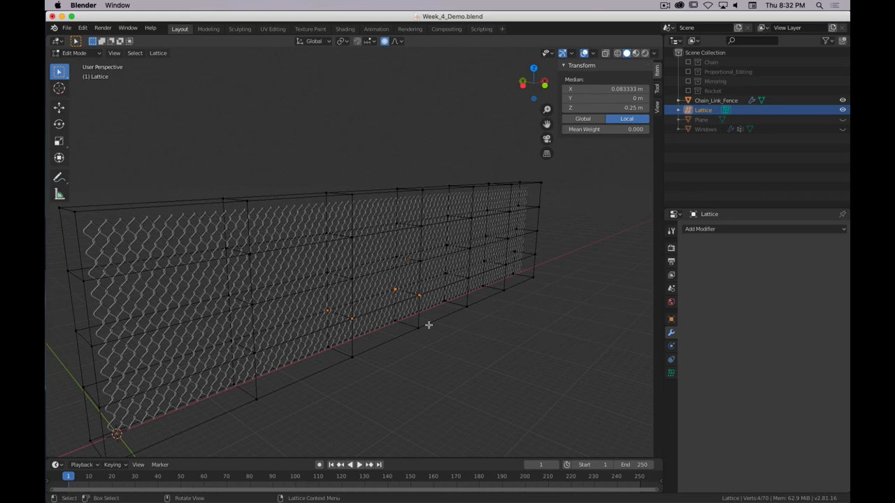
# Step: Move the selected lower lattice points inward along Y and reselect the fence
pyautogui.press('y')
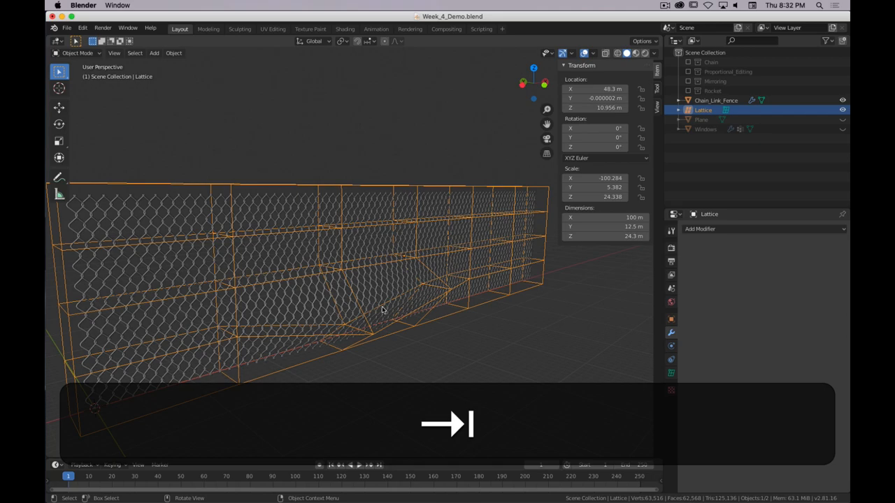
pyautogui.click(715, 100)
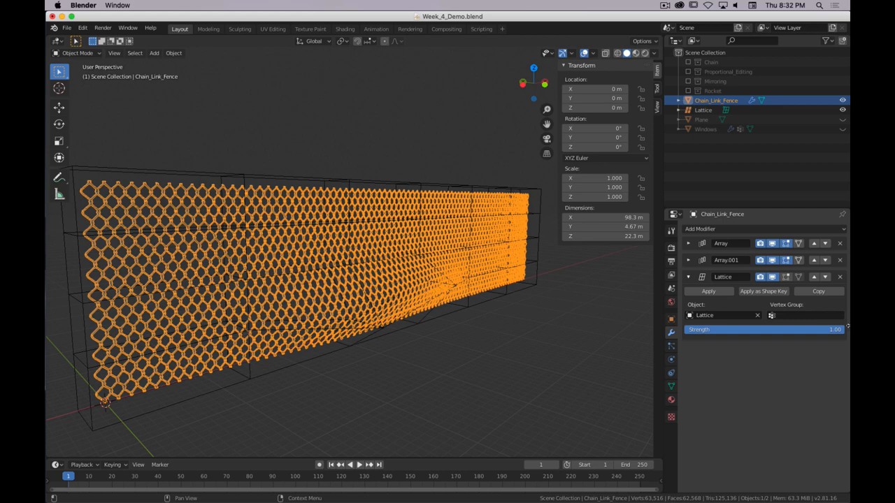
pyautogui.moveTo(811, 334)
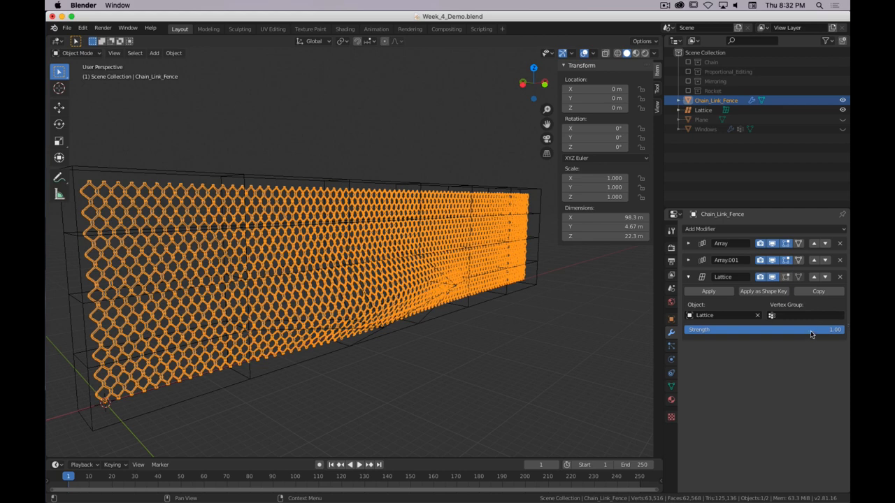
# Step: Keyframe the Lattice modifier Strength at 0.00 and deselect the fence
pyautogui.click(764, 329)
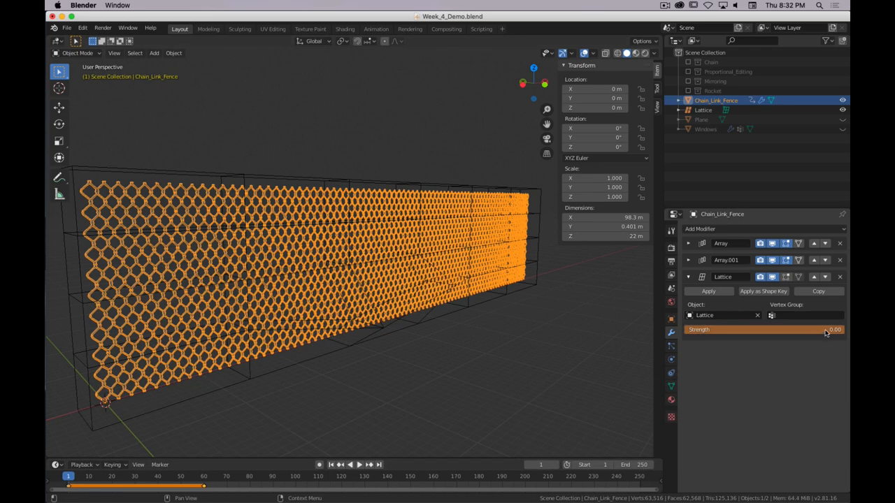
pyautogui.click(527, 309)
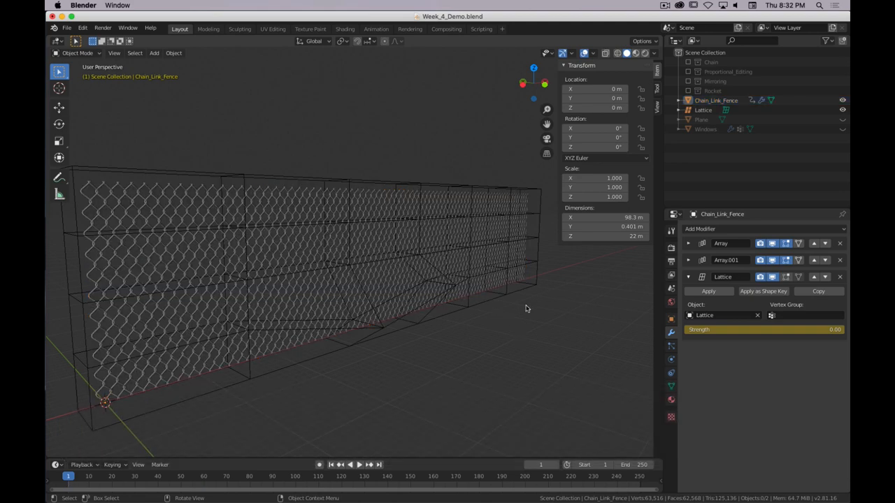